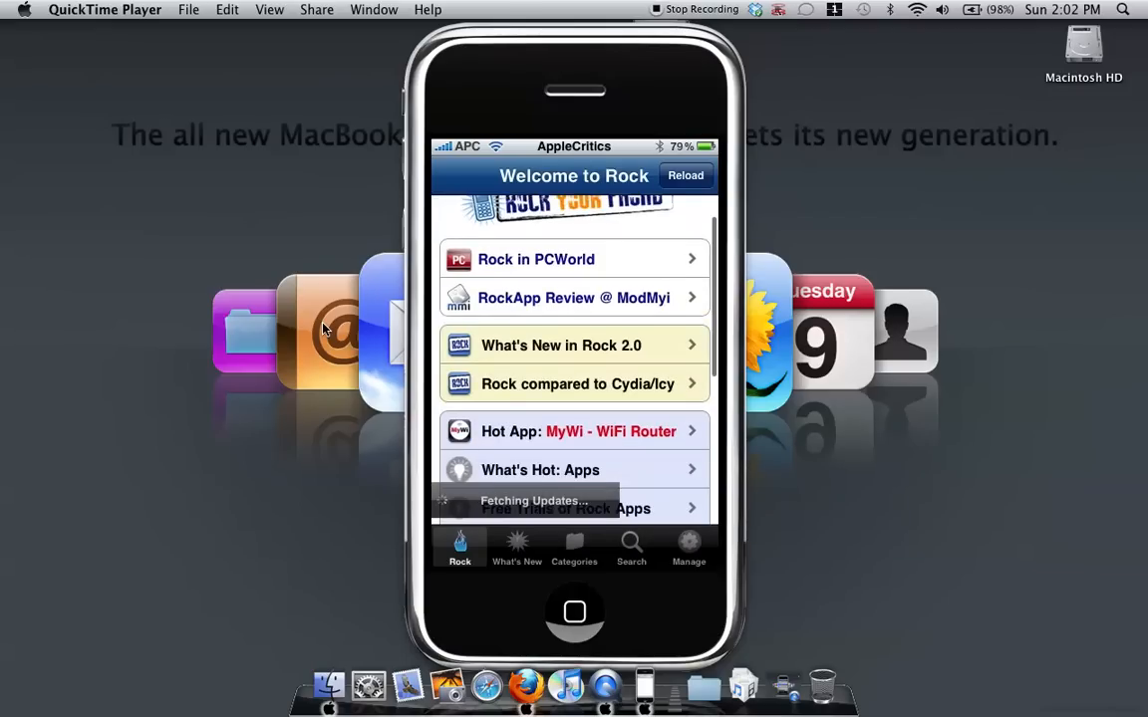
Step: Scroll the welcome page's featured links, then switch to the What's New listing
scroll(down, 3)
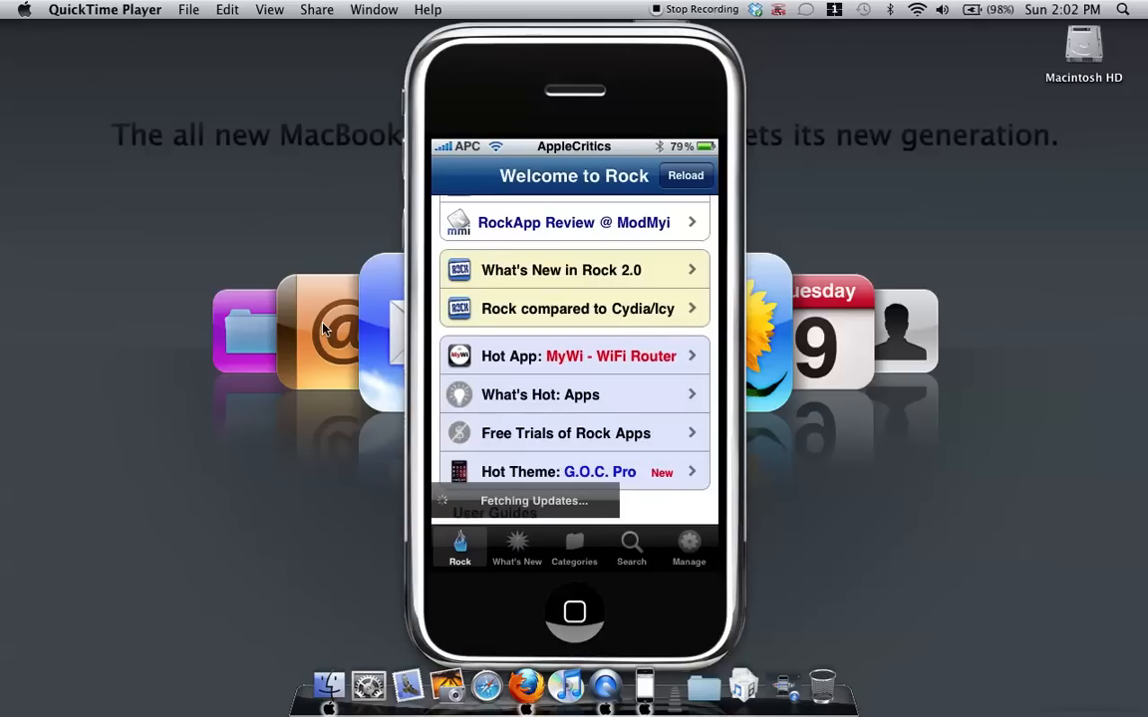
click(516, 542)
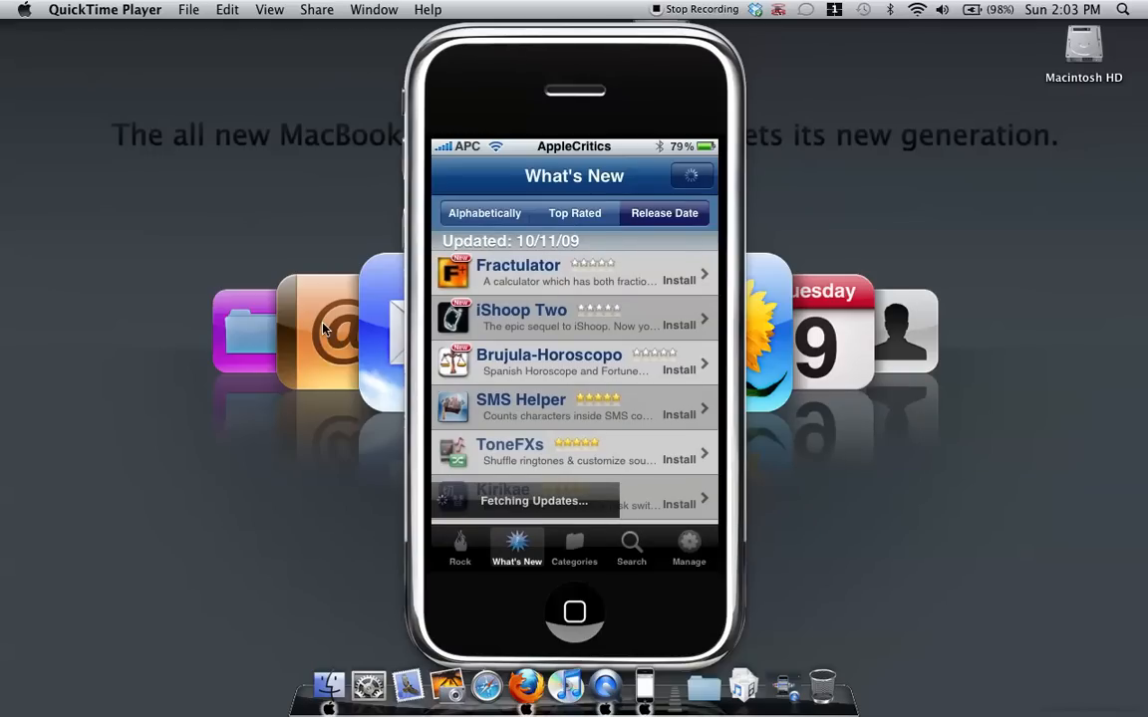
Step: Browse the alphabetical What's New entries from A to G, then move to Categories
scroll(down, 3)
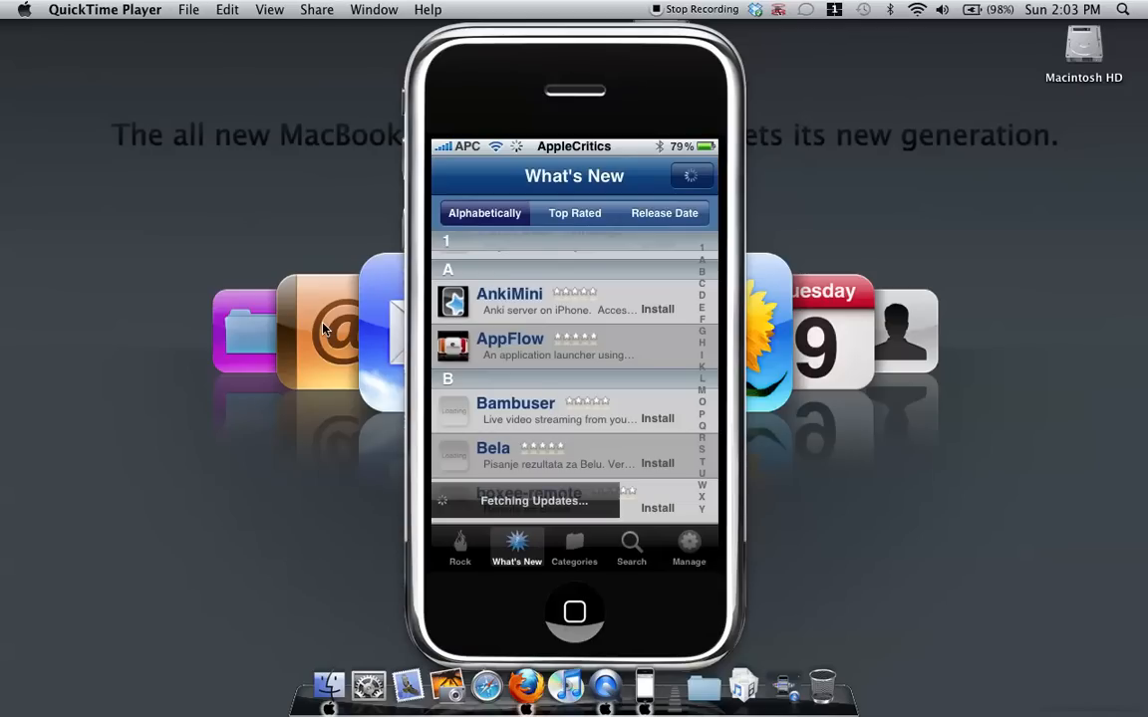
scroll(down, 3)
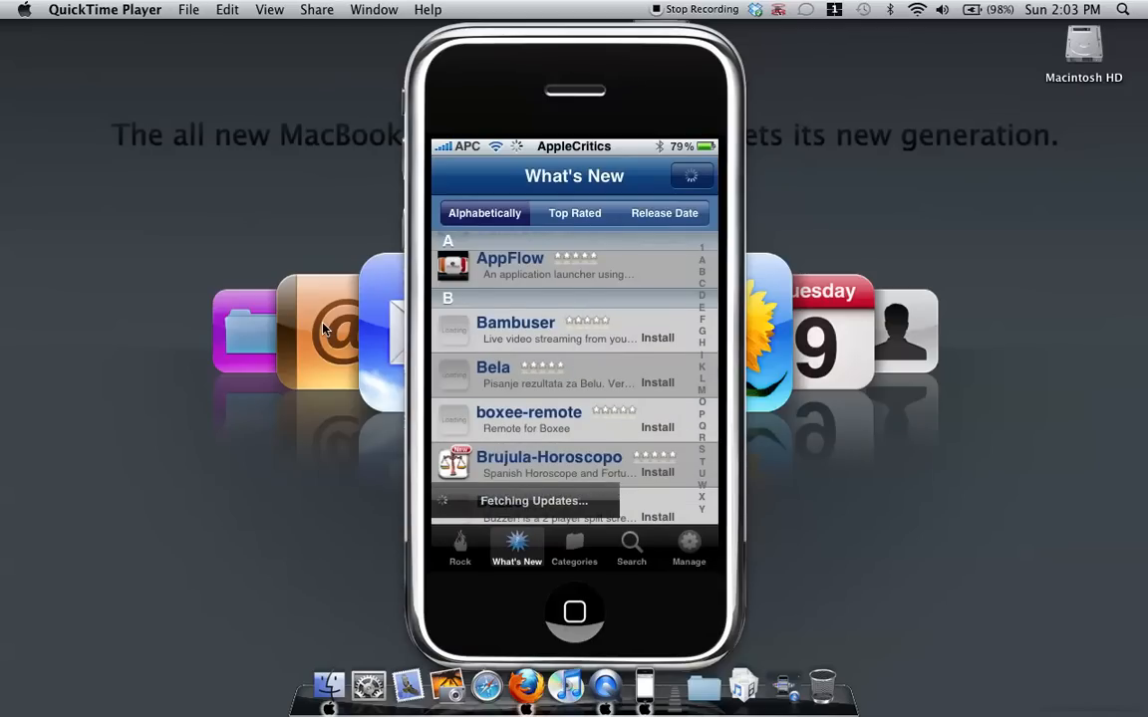
scroll(down, 3)
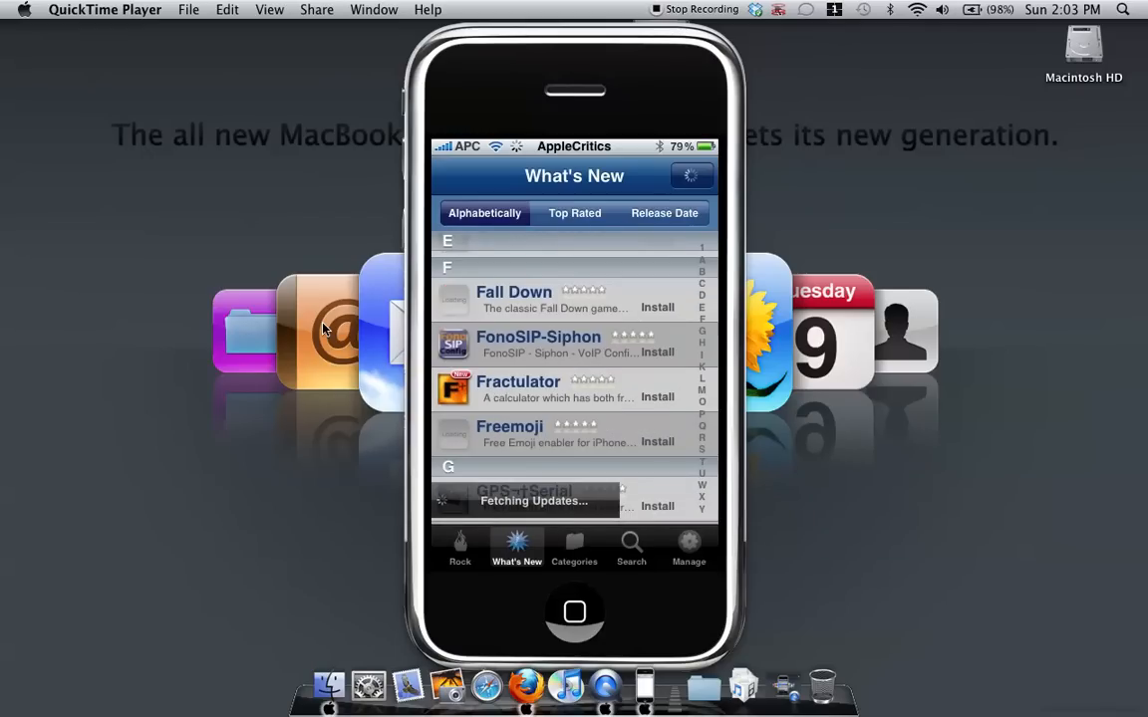
click(574, 548)
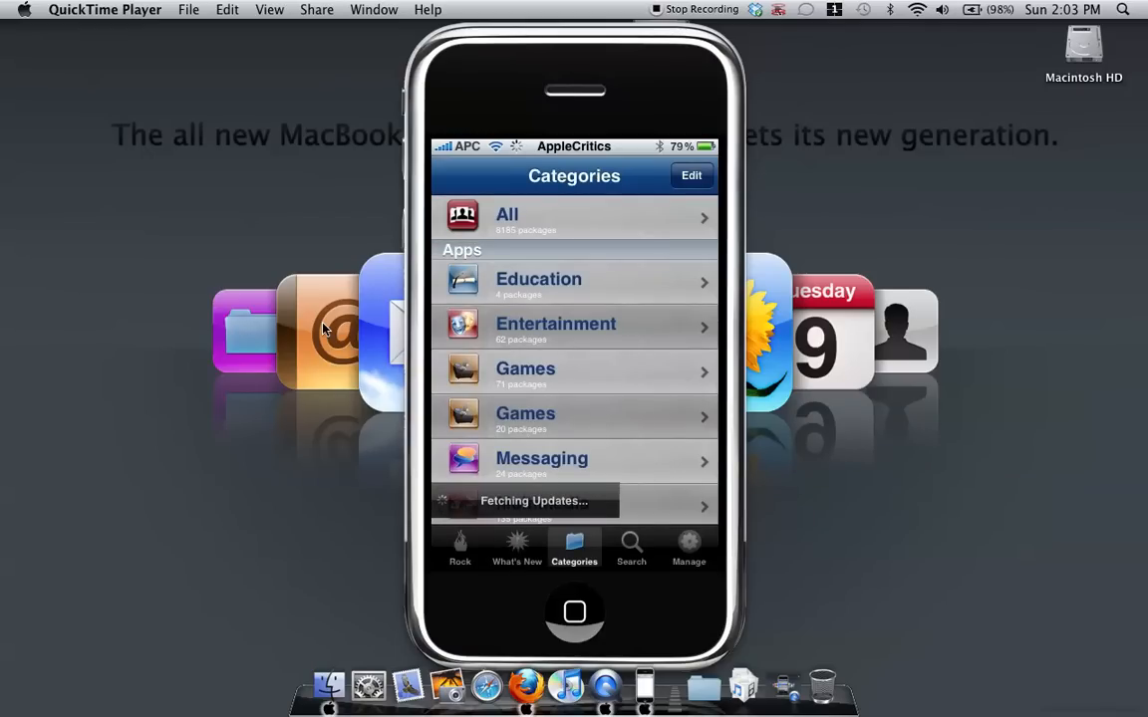
Step: Scroll the category list past Utilities, WebApps and Widgets to the Themes section
scroll(down, 3)
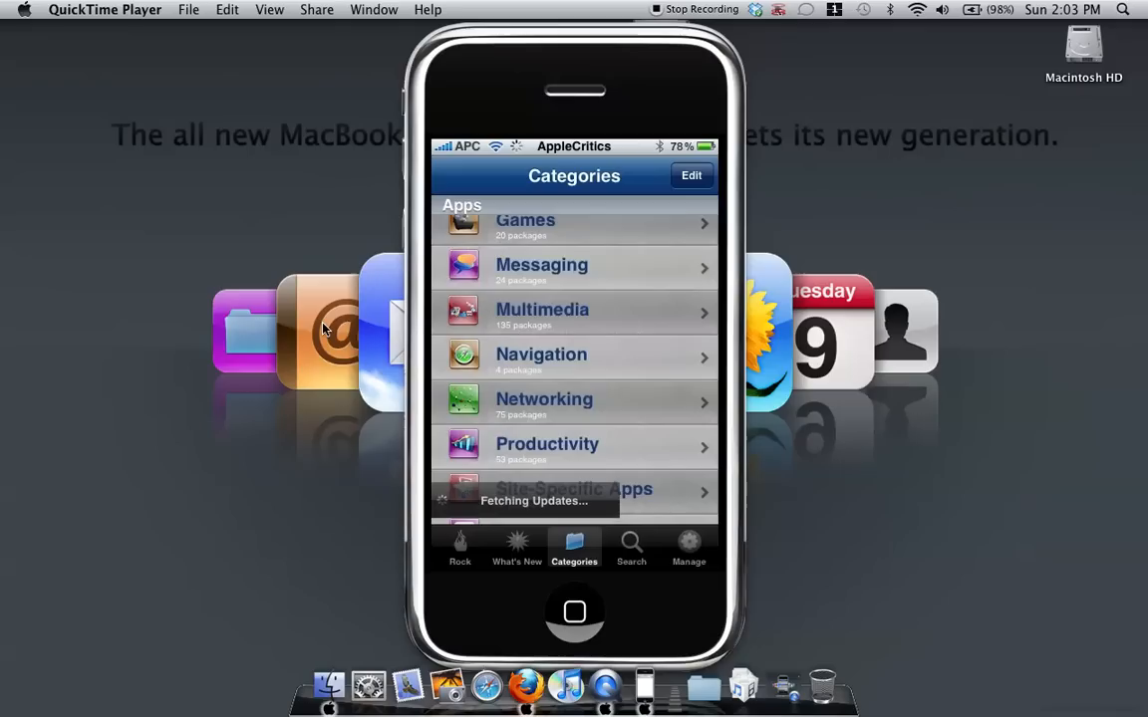
scroll(down, 3)
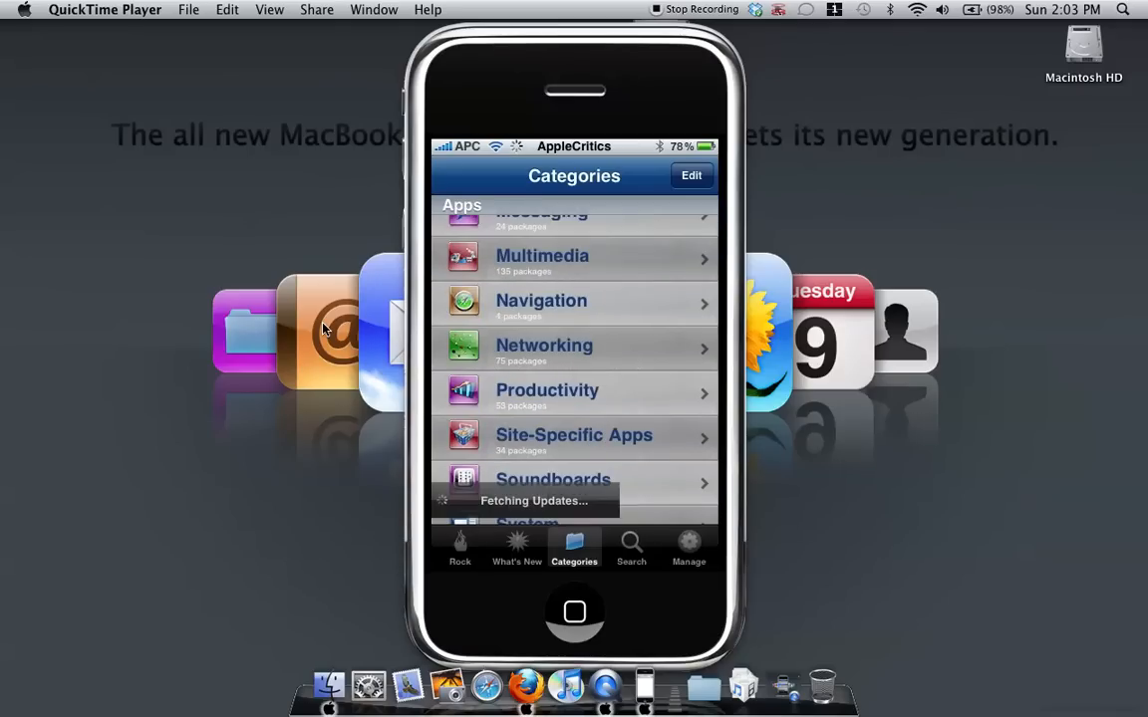
scroll(down, 3)
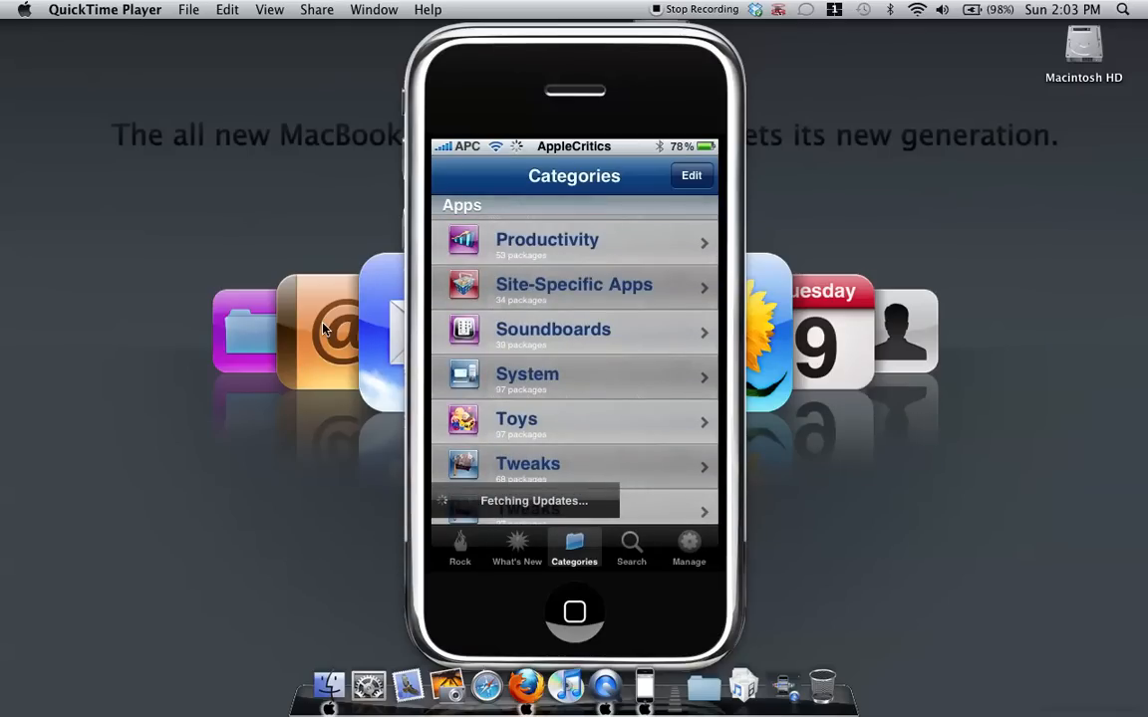
scroll(down, 3)
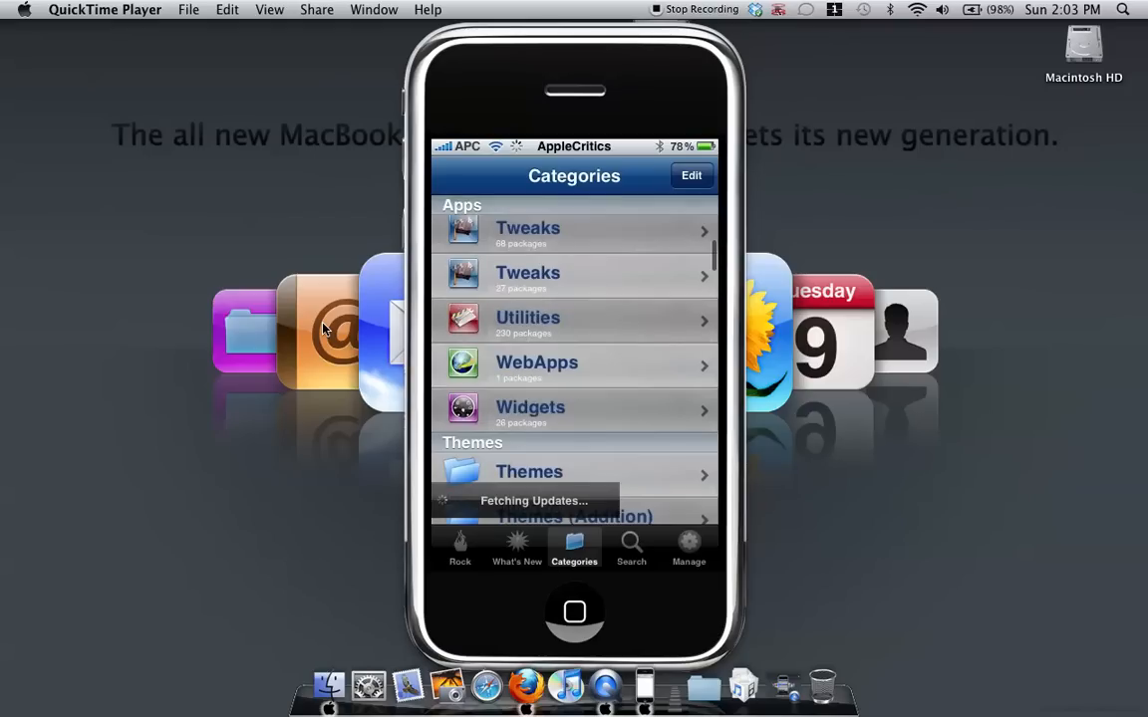
Step: Search the packages for the query 'cydelete'
click(630, 548)
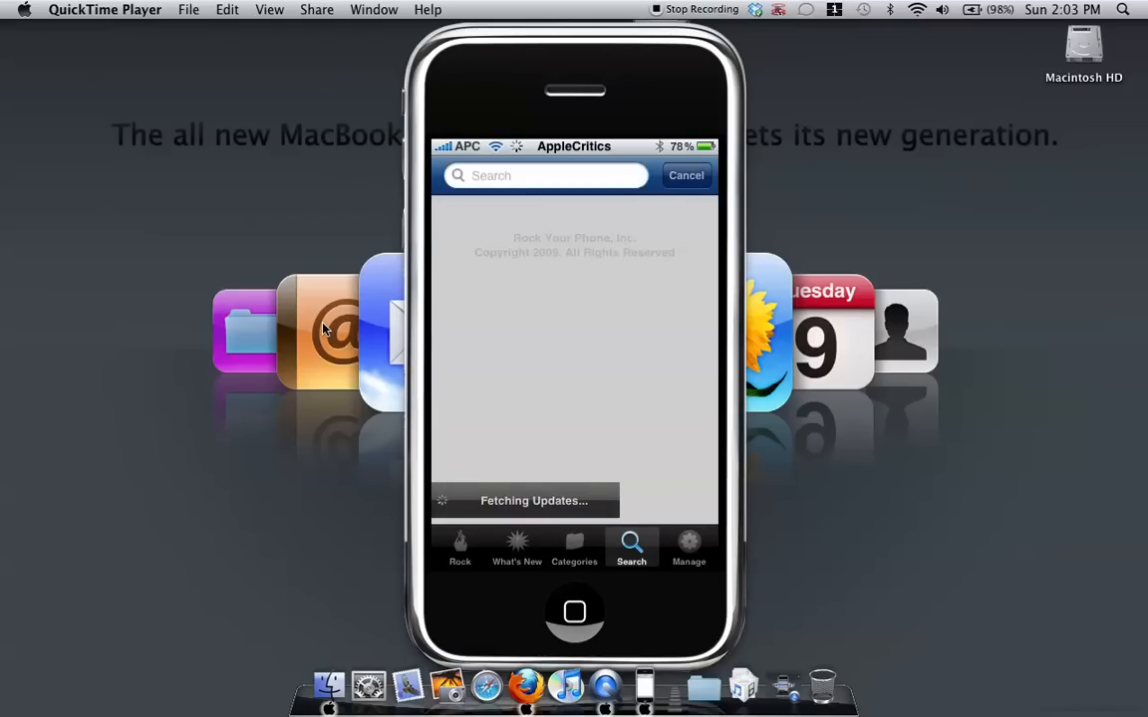
text(cy)
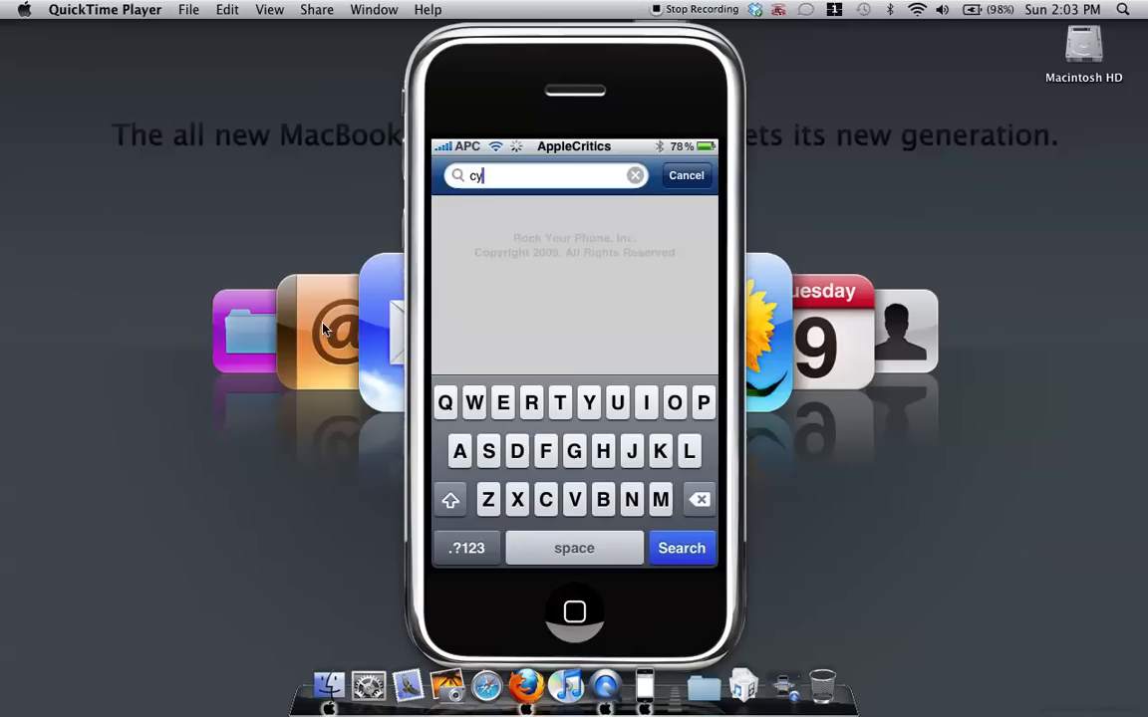
text(dr)
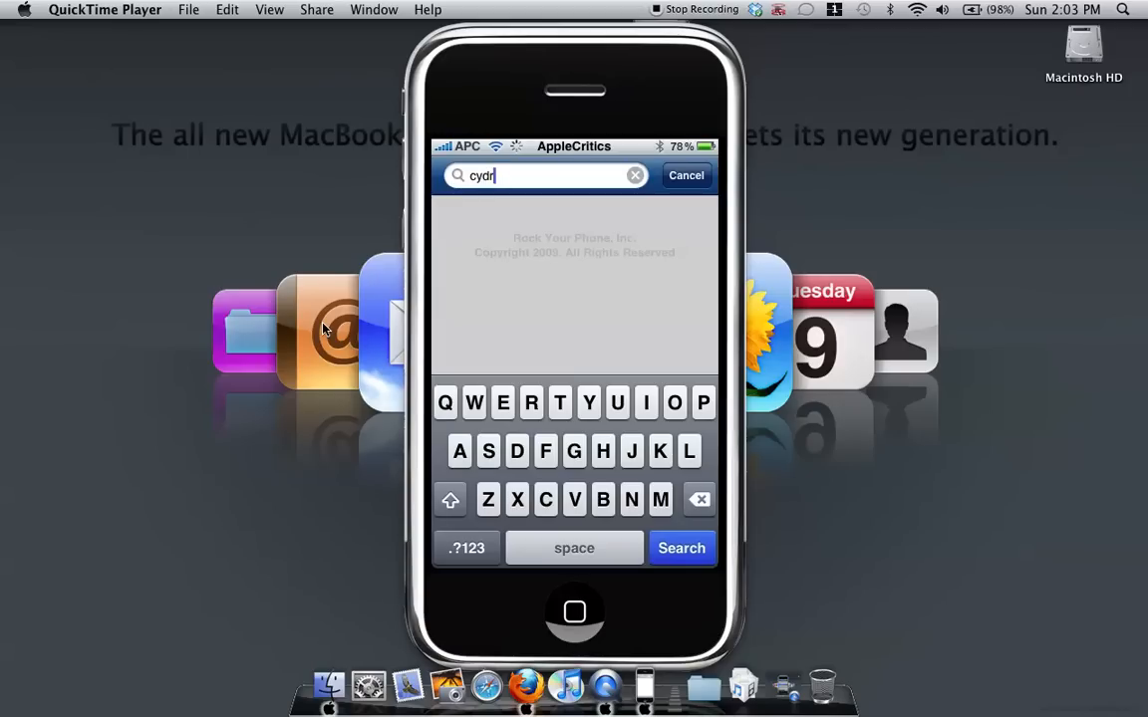
text(elete)
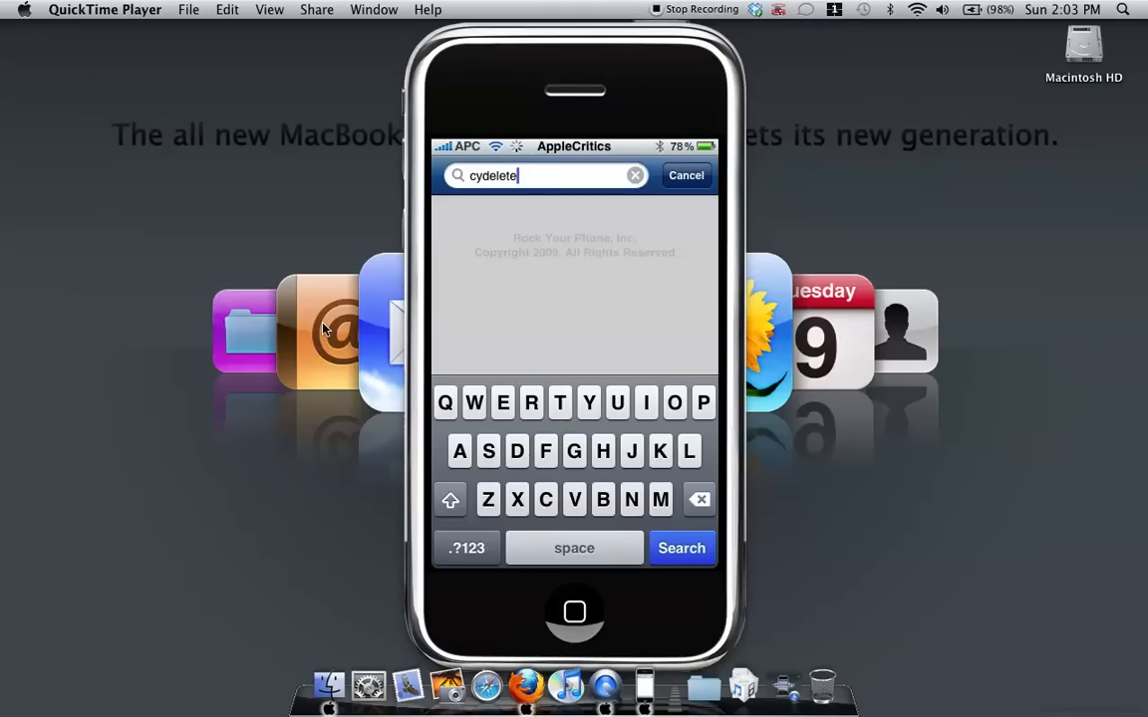
Step: Clear the query and cancel the search, leaving the empty search page
click(633, 175)
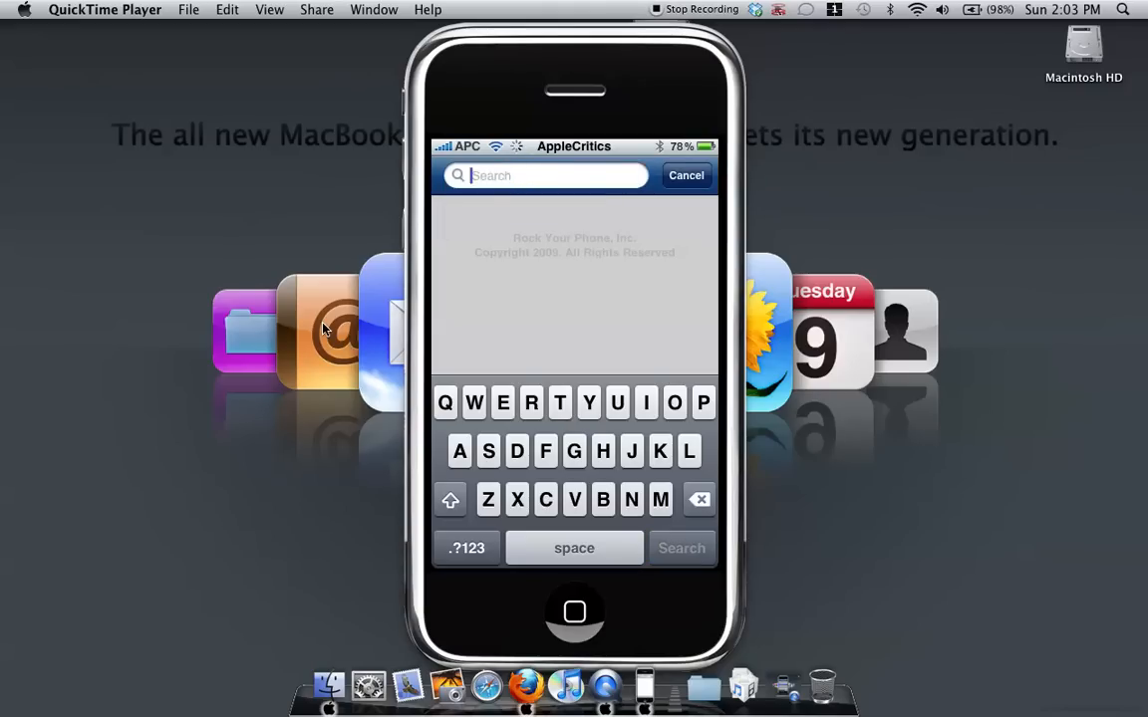
click(685, 175)
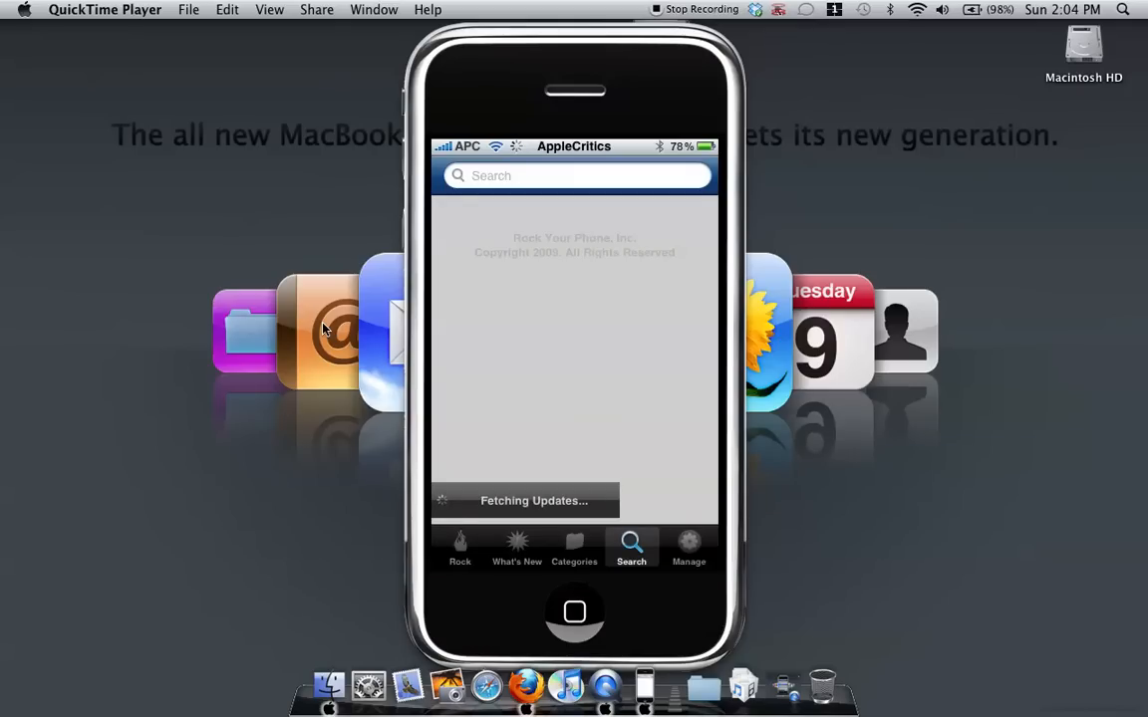
Step: Review the Manage list of installed apps, themes and repositories
click(690, 546)
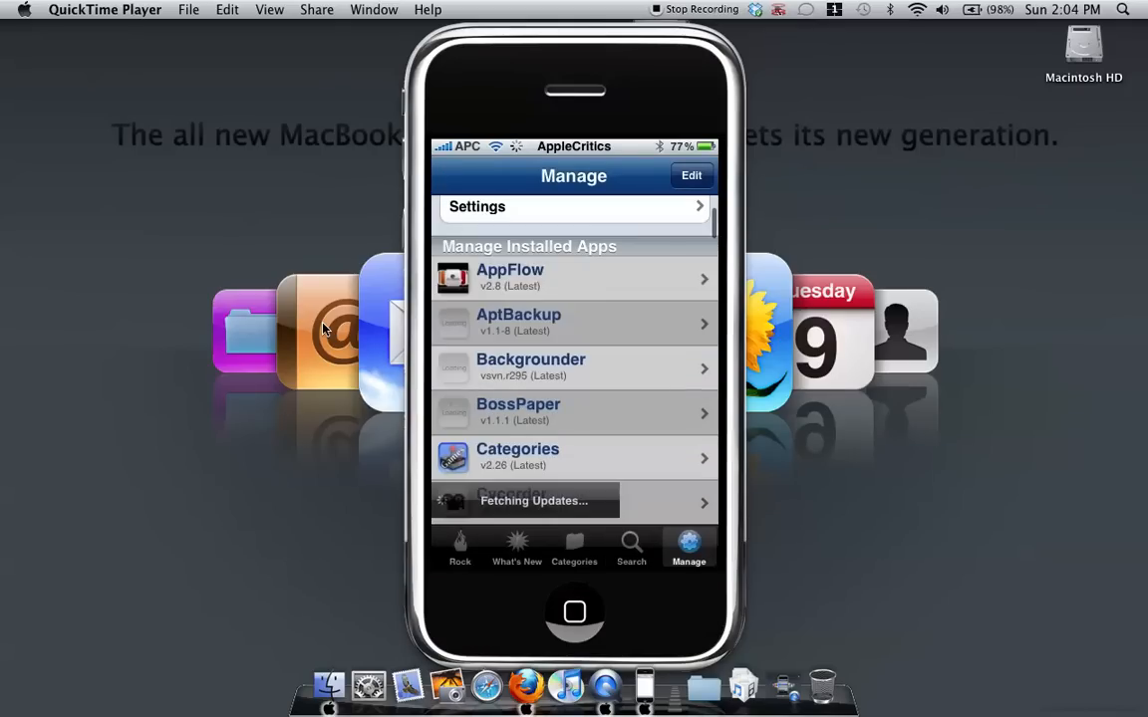
scroll(down, 3)
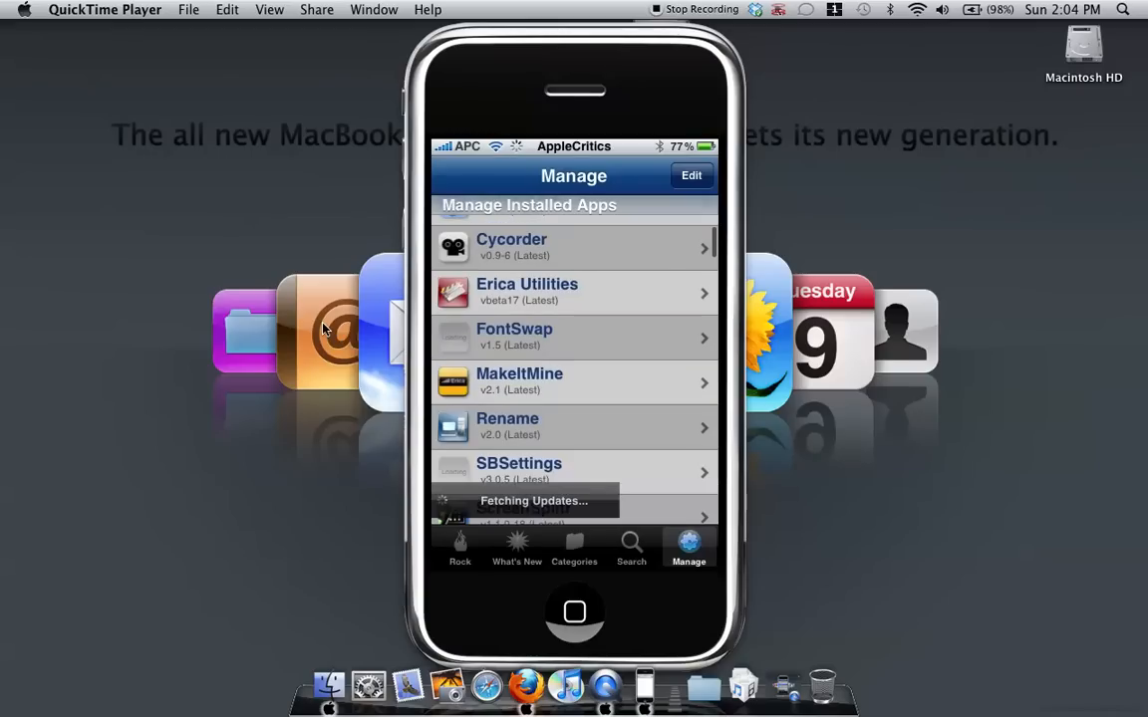
scroll(down, 3)
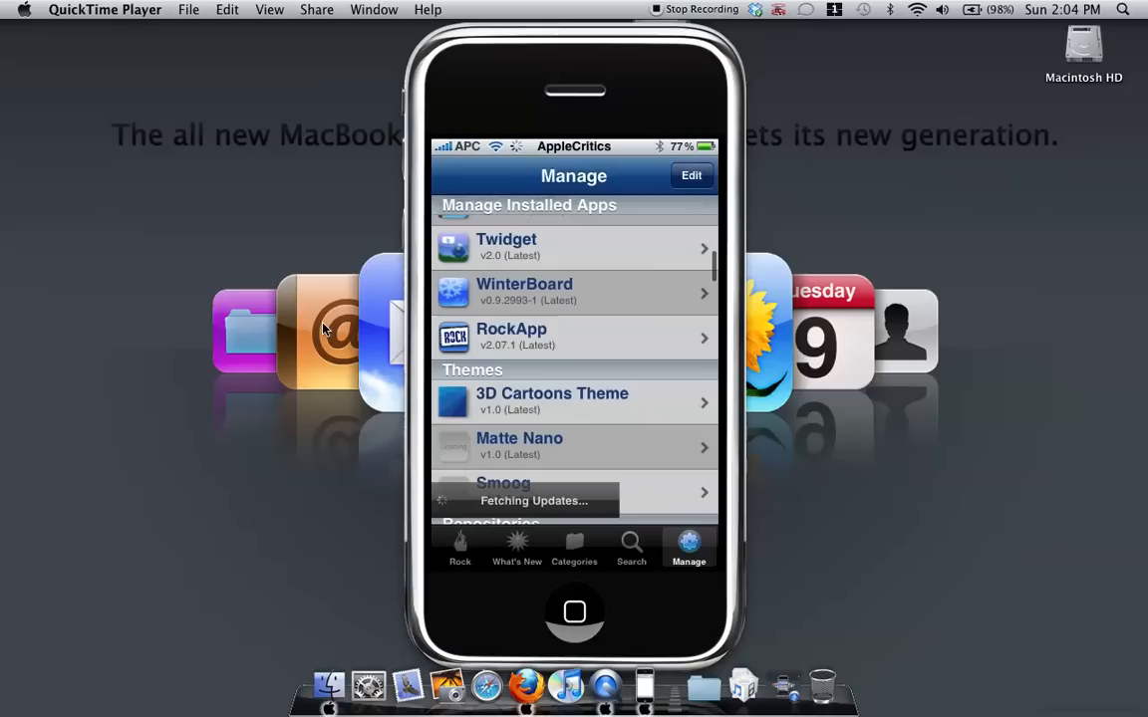
scroll(down, 3)
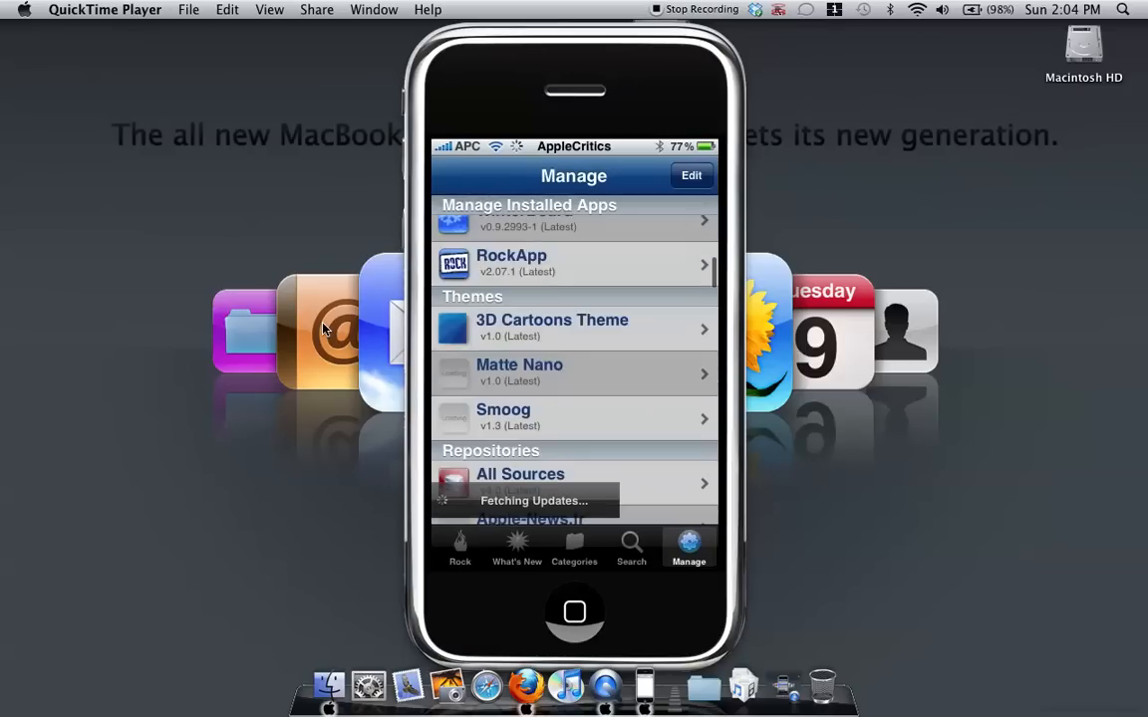
Step: Return via Search to Categories and show the Themes (Batterie) battery lockscreen themes
click(629, 548)
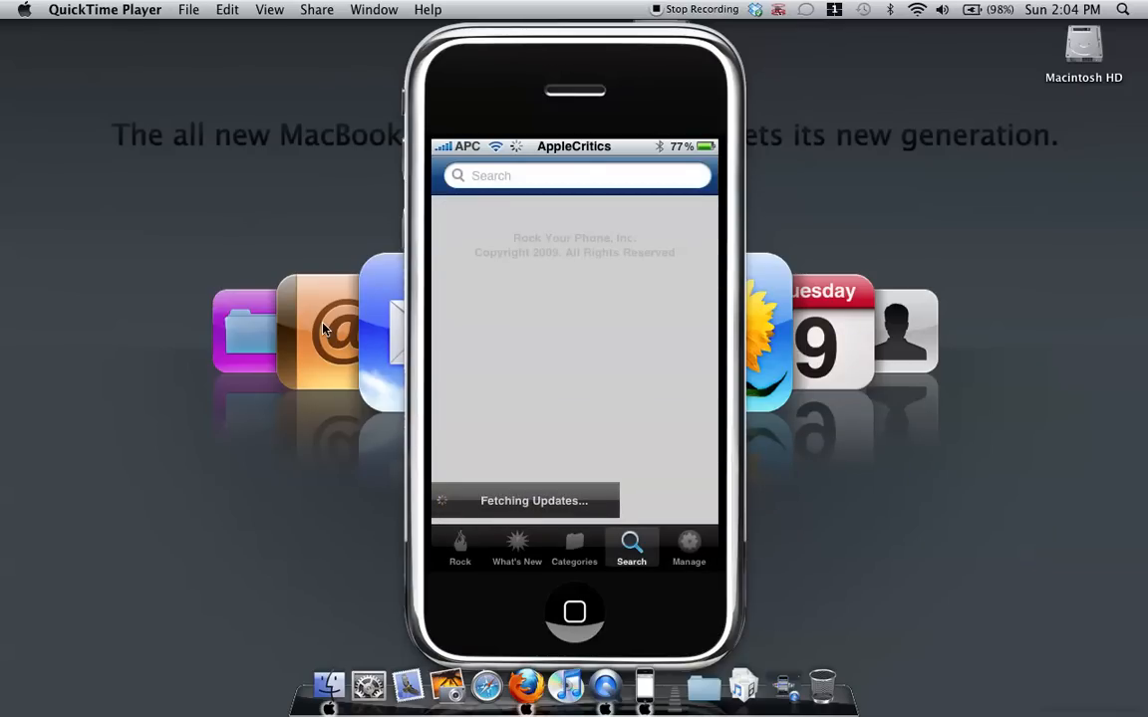
click(574, 546)
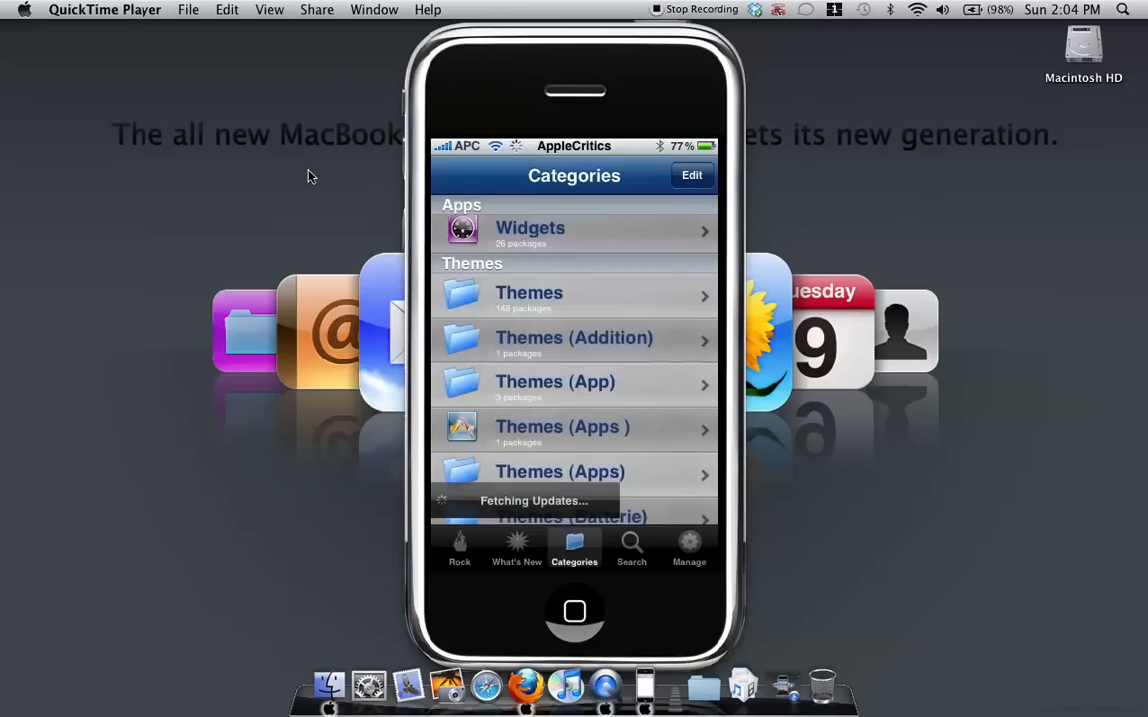
click(574, 516)
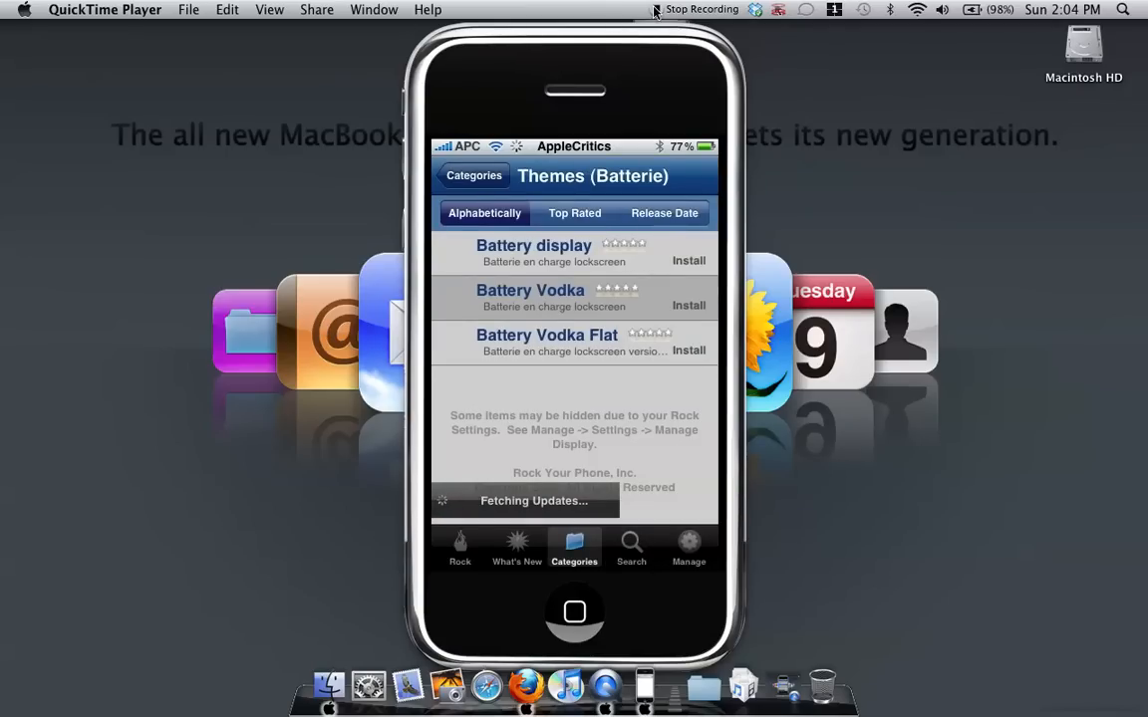